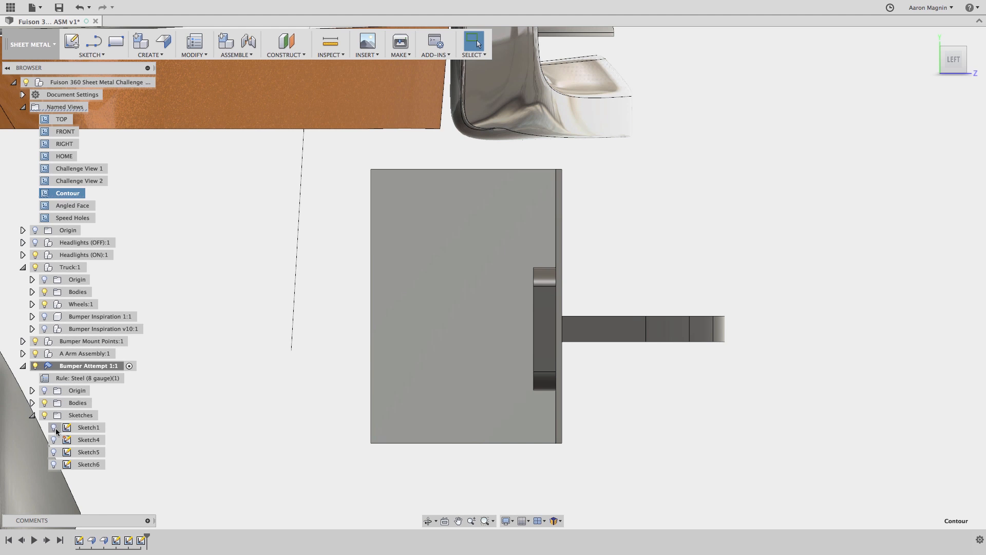
Step: Show Sketch4, the bumper contour profile, beside the mount plate
click(53, 427)
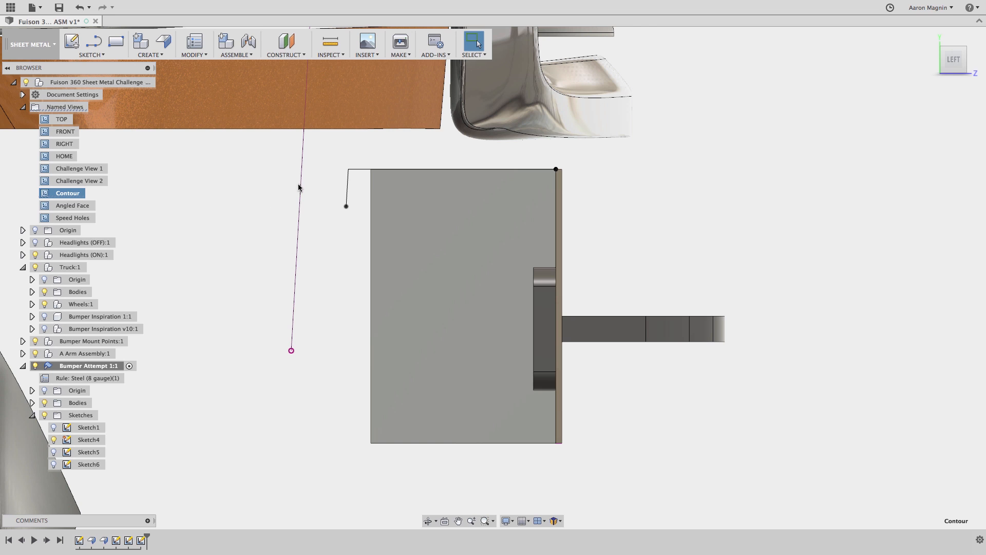
mouse_move(222, 66)
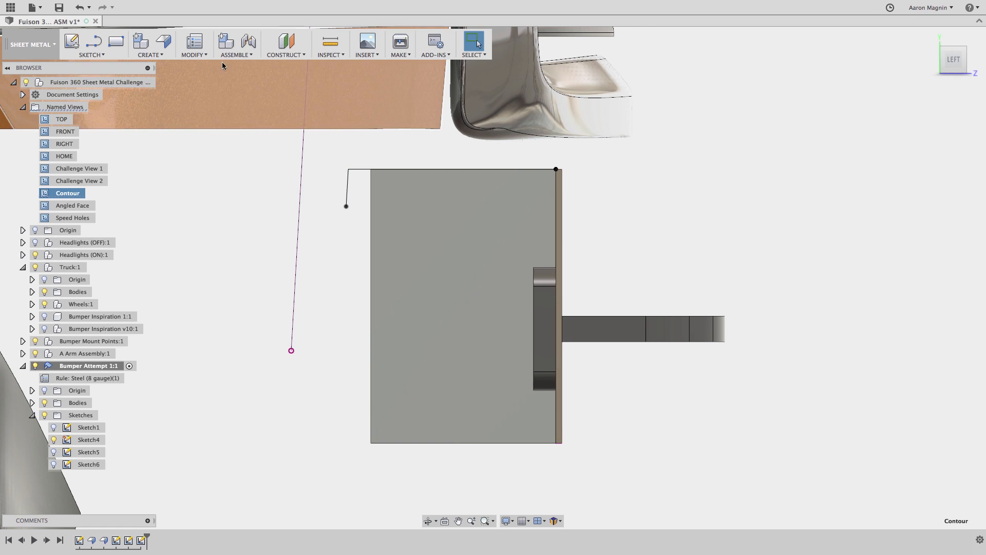
Step: Create a contour flange from the profile sketch along the bumper's front edge
click(140, 41)
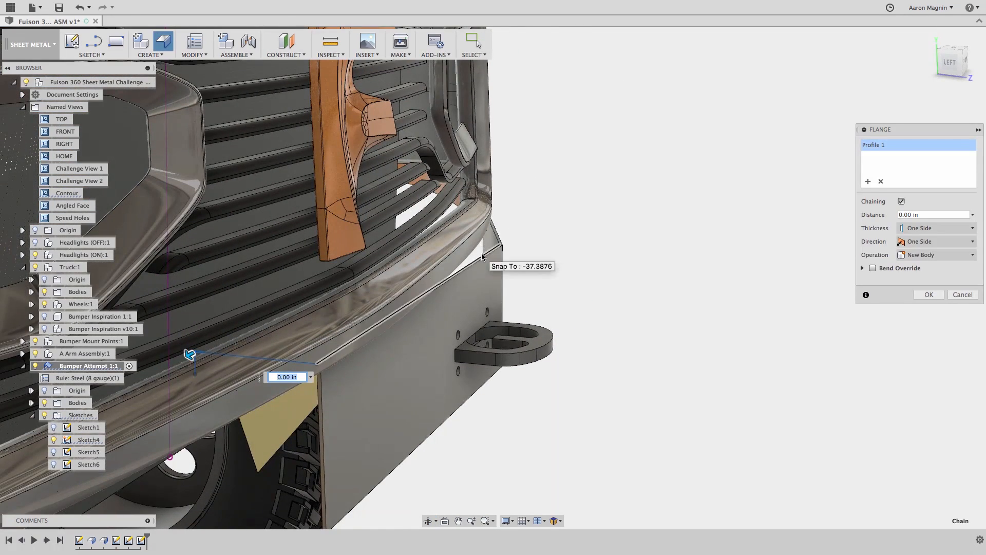
click(497, 238)
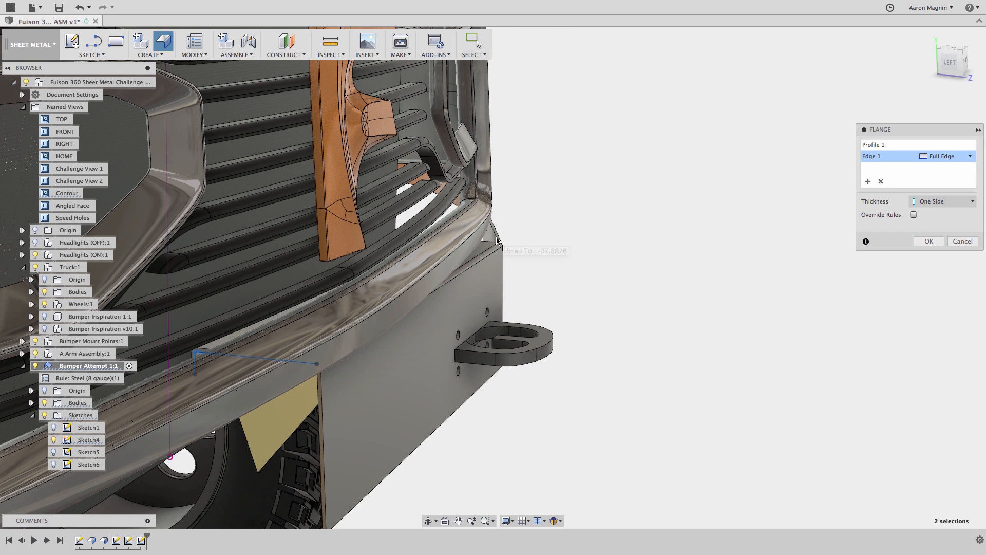
click(480, 239)
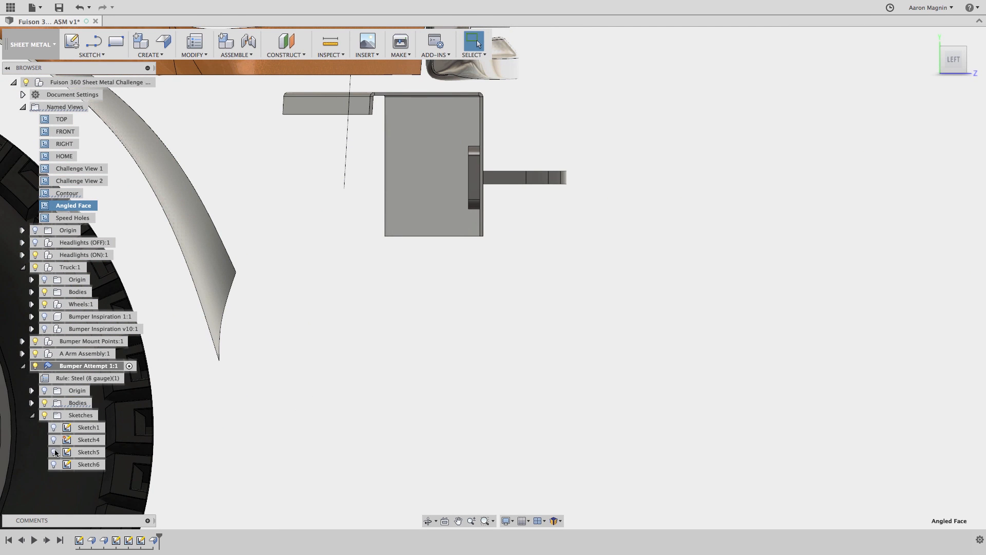
Step: Show Sketch5 and flange an angled lower plate down from the bumper face's bottom edge
click(88, 452)
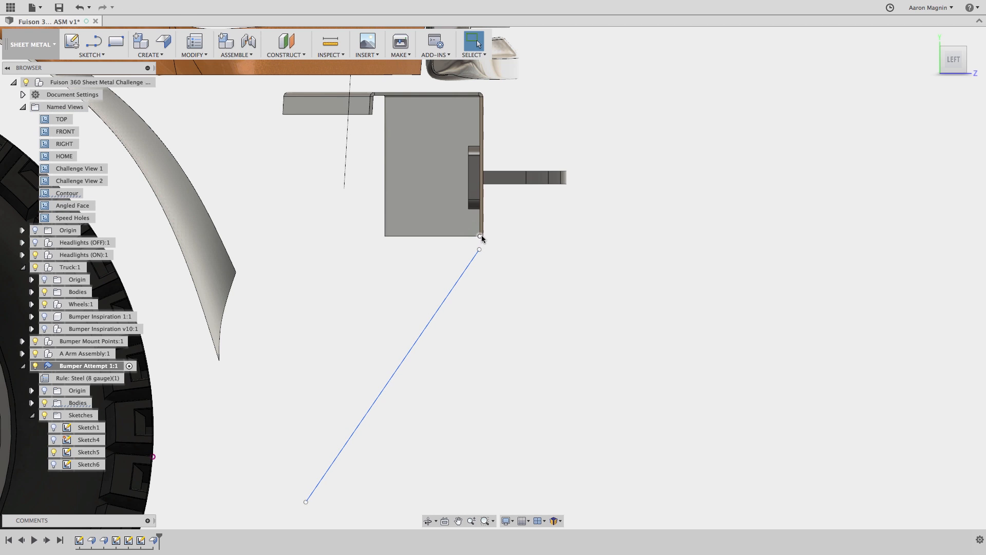
mouse_move(164, 40)
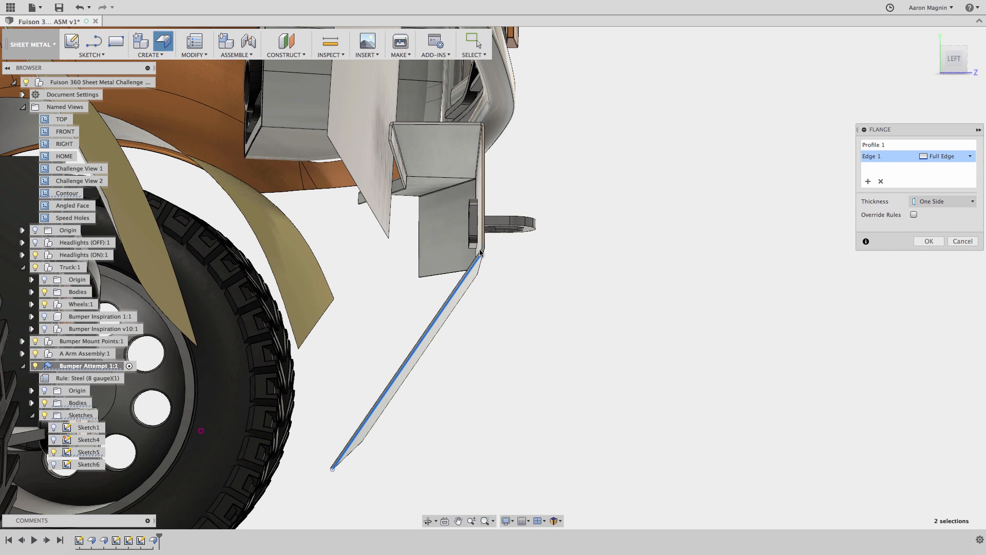
mouse_move(482, 251)
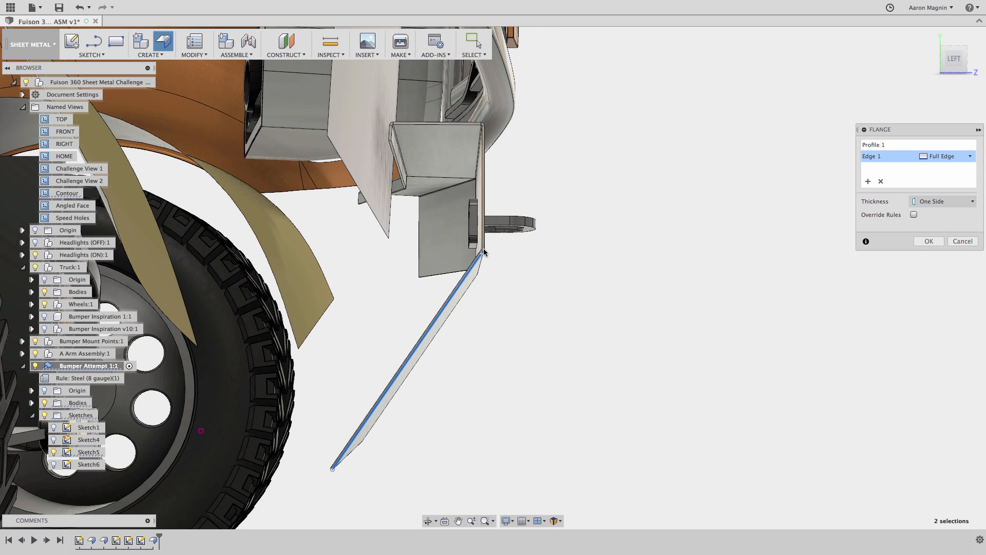
click(962, 240)
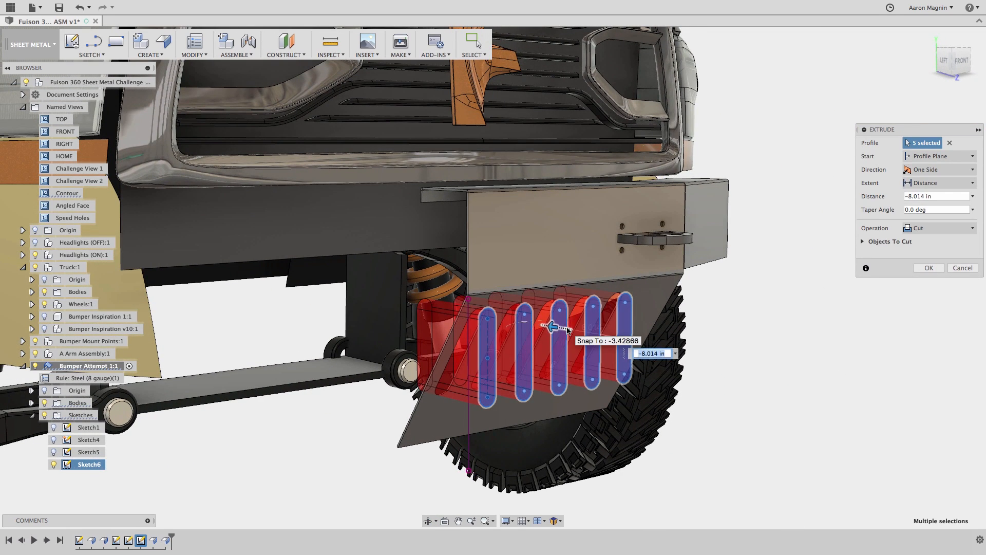
mouse_move(904, 276)
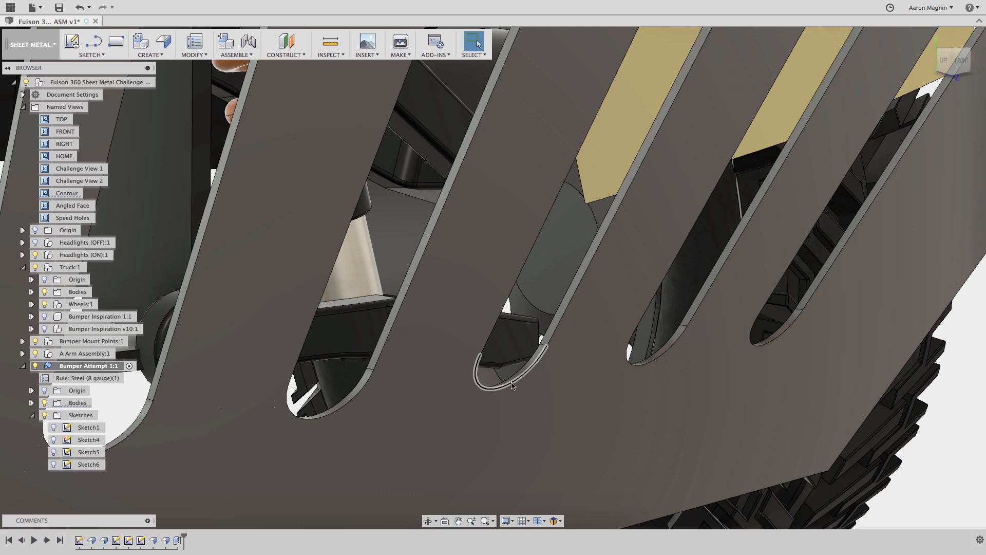
Step: Unfold the bumper flat and extrude-cut the 10 arc profiles recutting the slot ends
click(194, 44)
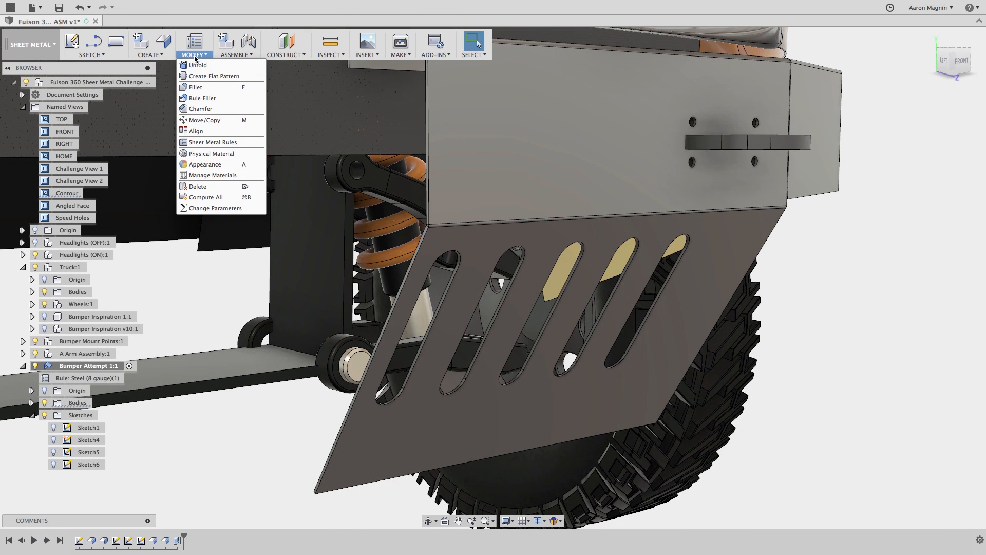
mouse_move(198, 65)
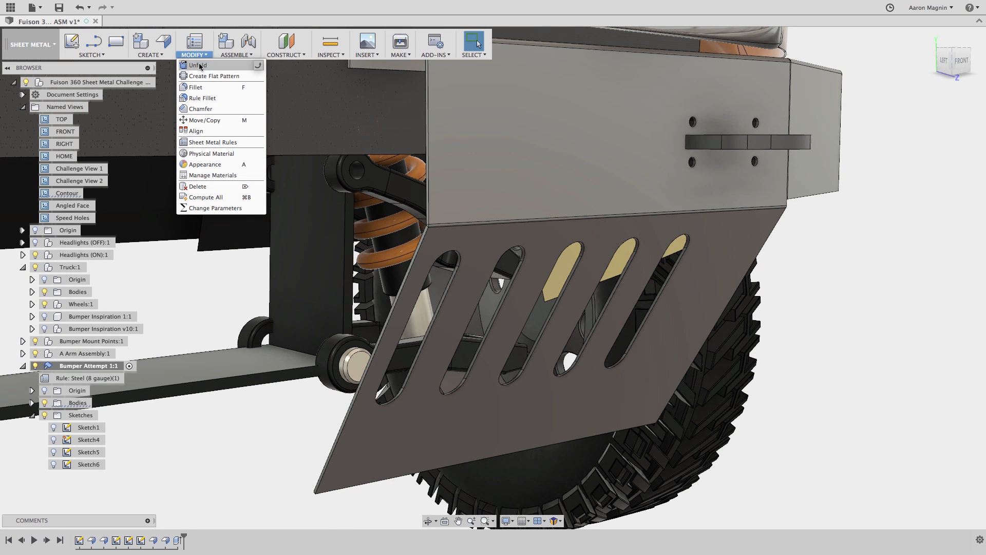
click(198, 64)
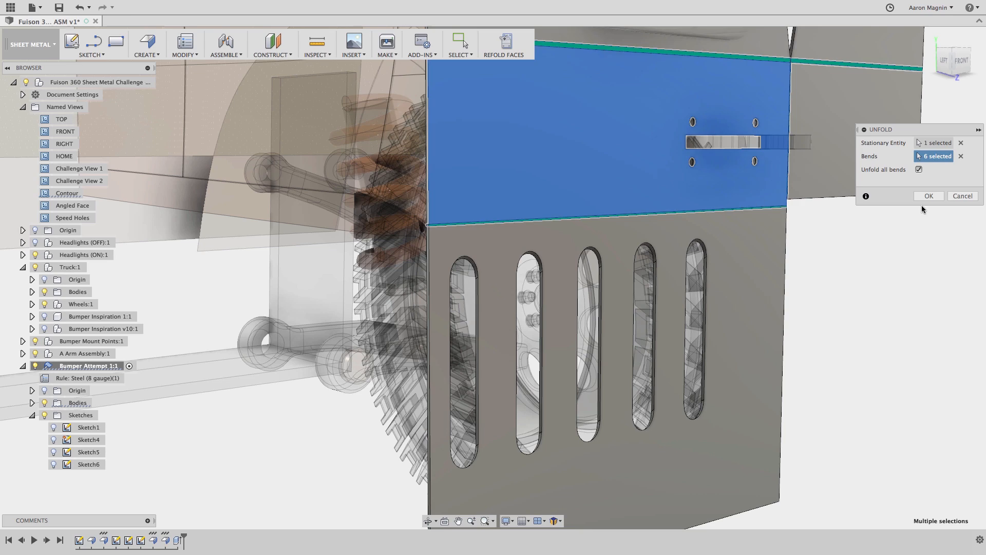
click(928, 195)
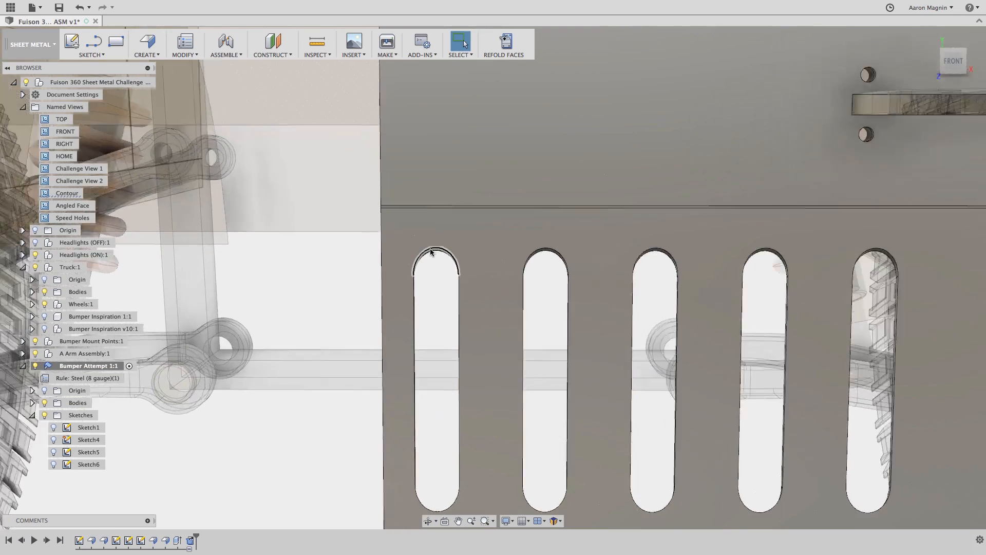
scroll(up, 3)
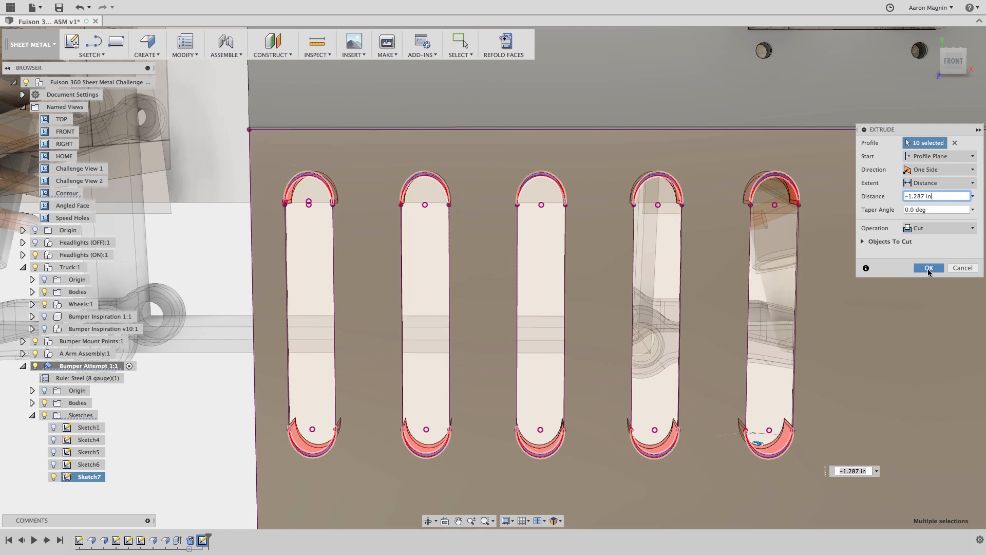
click(928, 267)
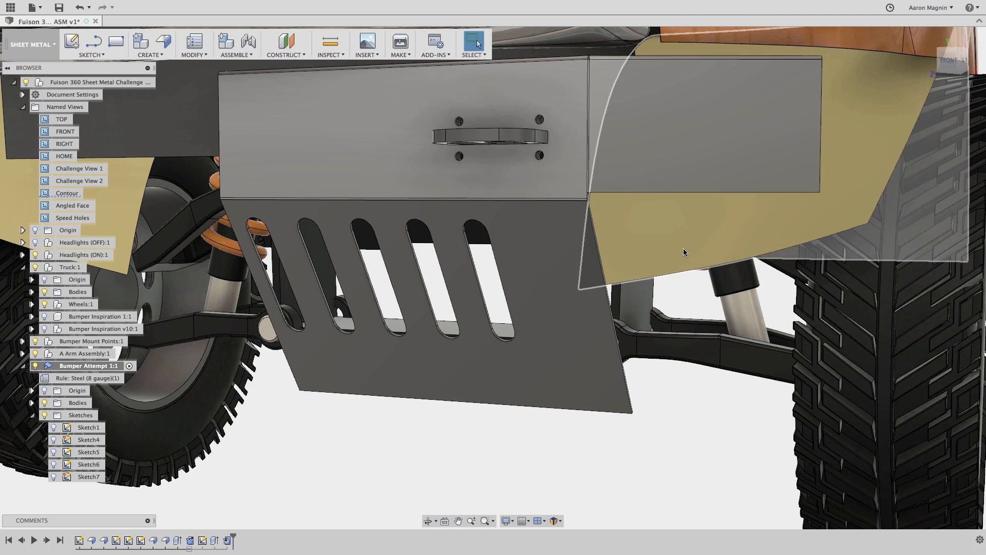
Step: Refold the bumper and rotate the lower plate face 15 degrees about Z with Move/Copy
click(194, 42)
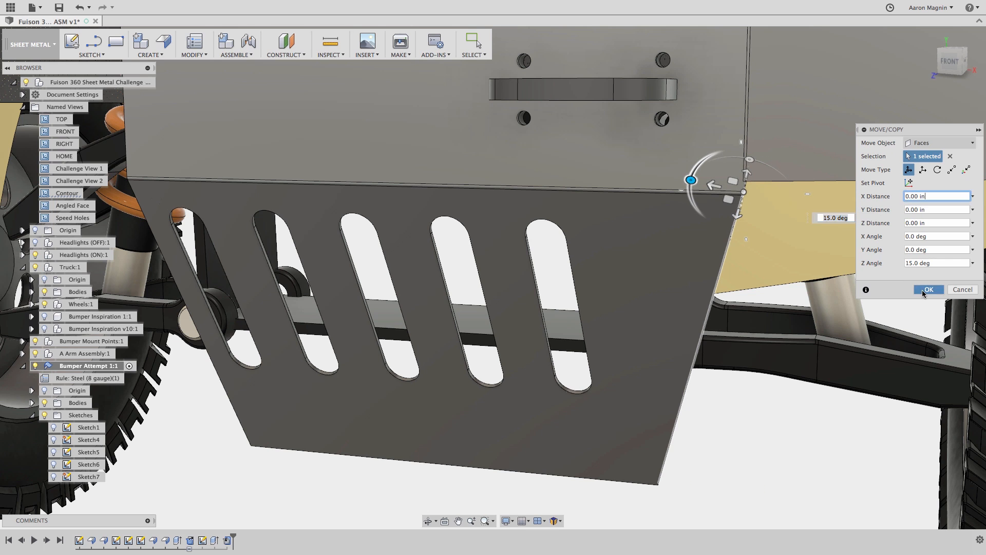
click(927, 290)
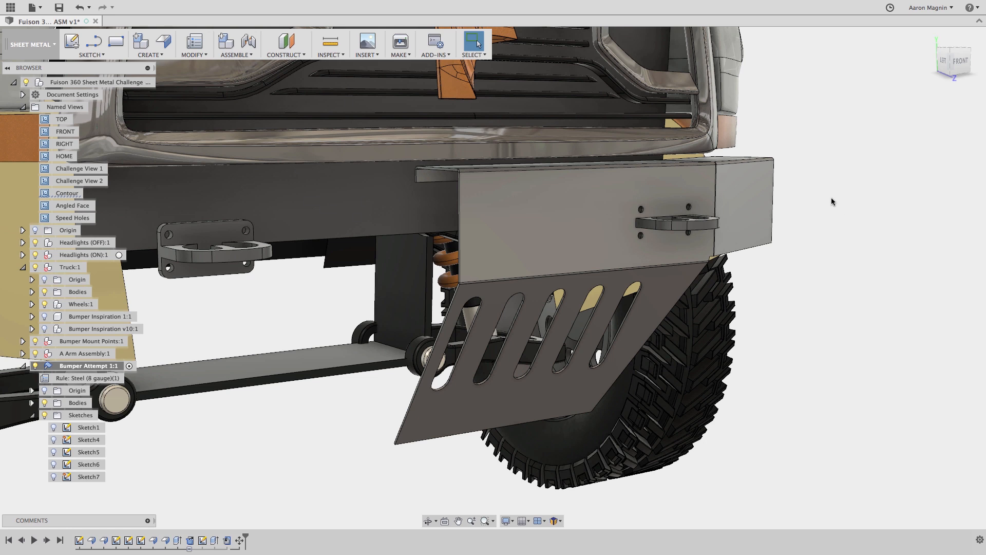
Step: Mirror the bumper body across the center plane in the Model workspace, then return to Sheet Metal
text(mirr)
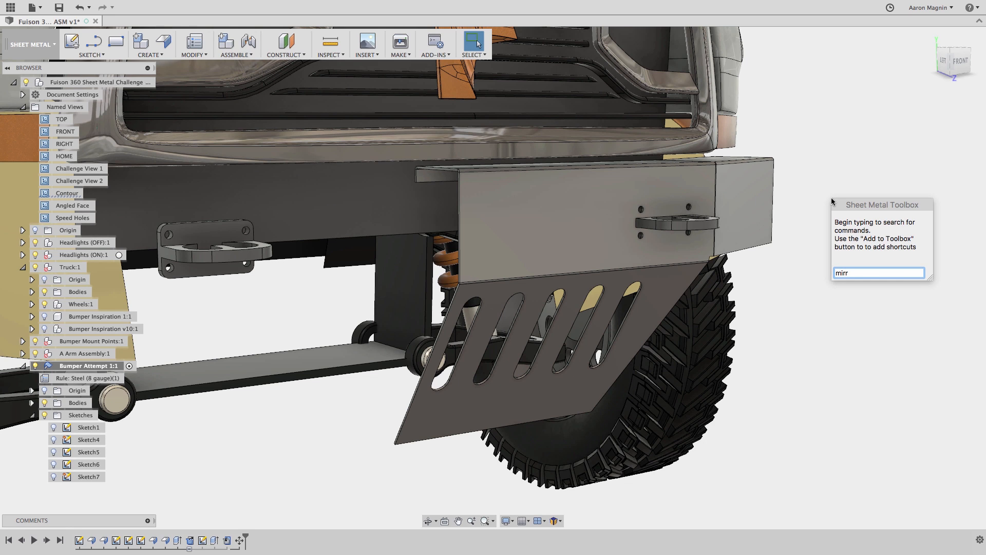
click(32, 43)
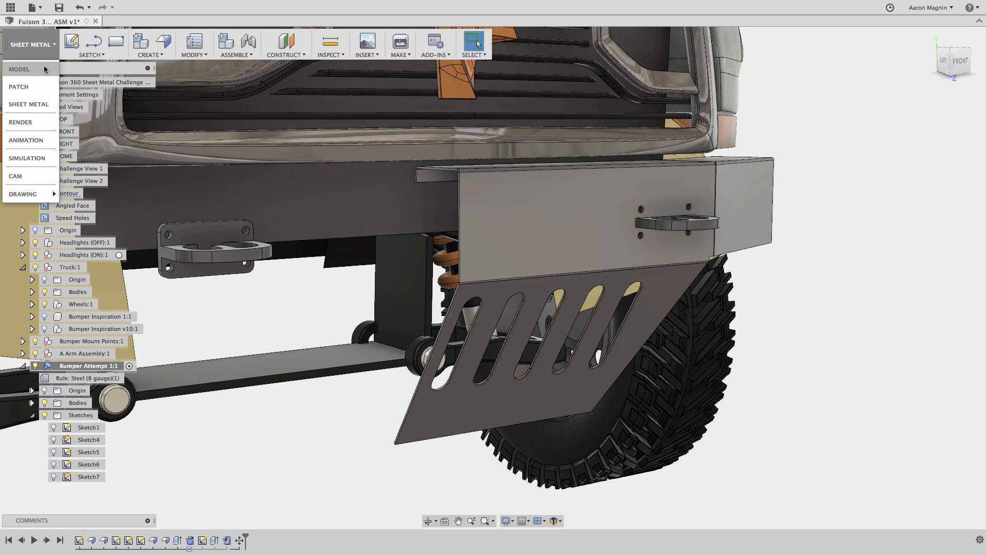
click(18, 69)
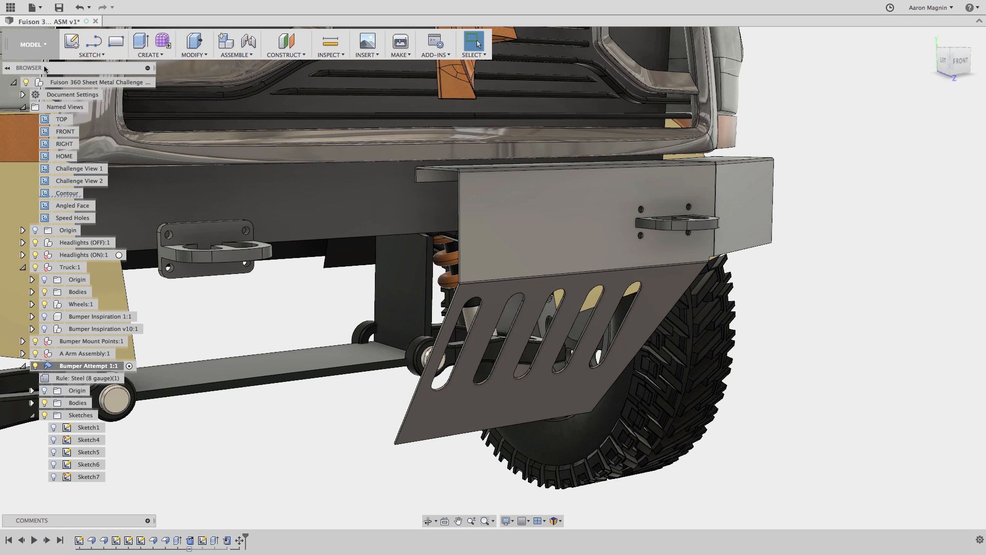
text(mi)
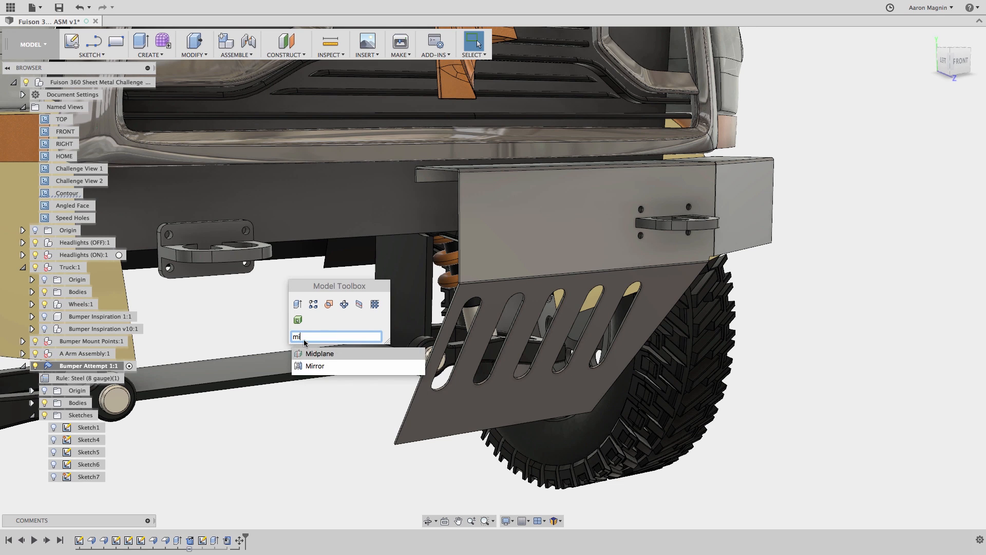
click(314, 366)
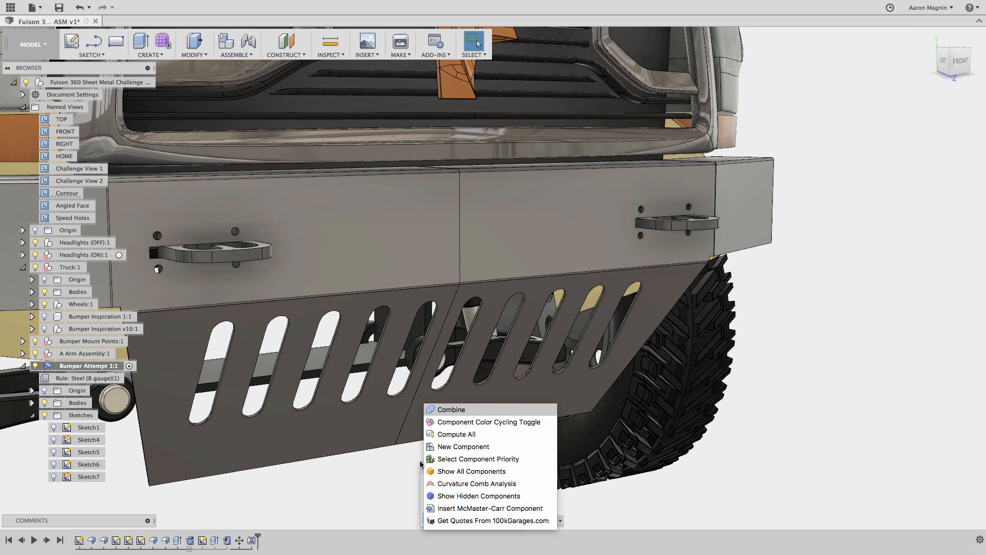
click(450, 409)
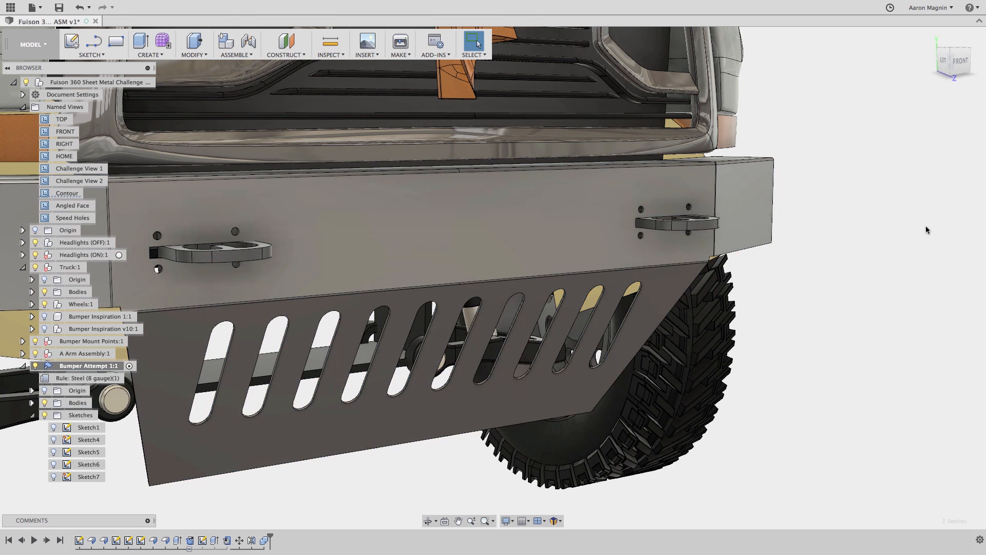
click(31, 44)
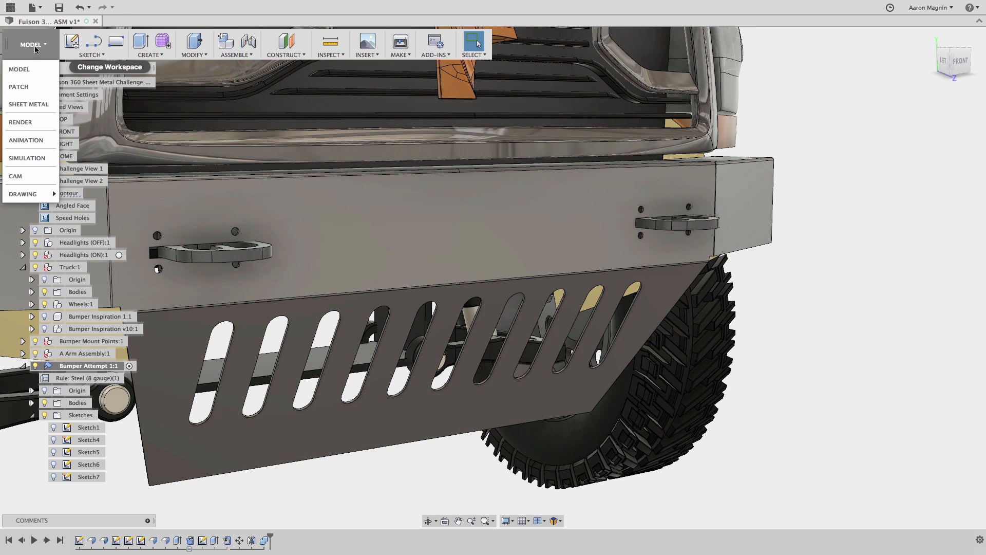
click(28, 103)
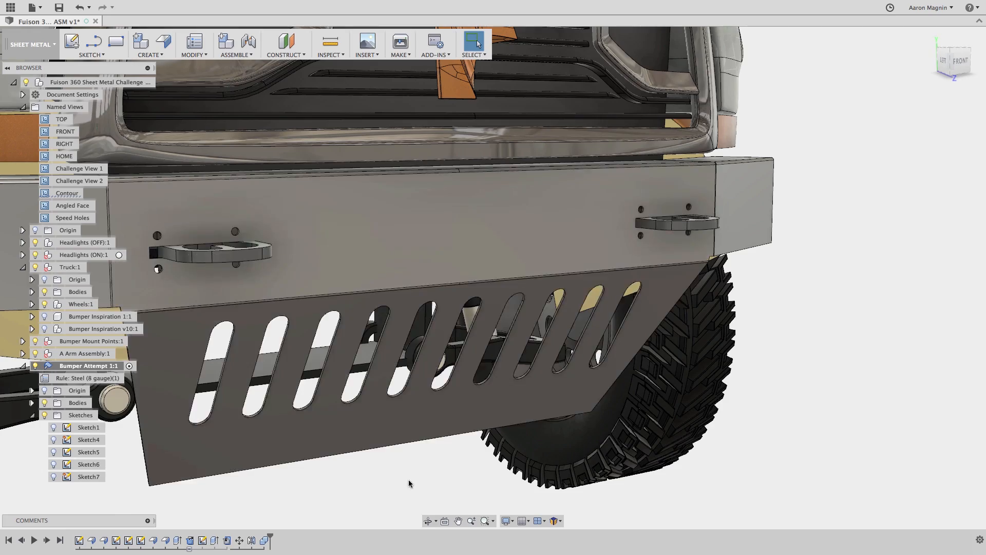
Step: Jump to the Challenge View 2 named view and show the Data Panel project list
click(195, 43)
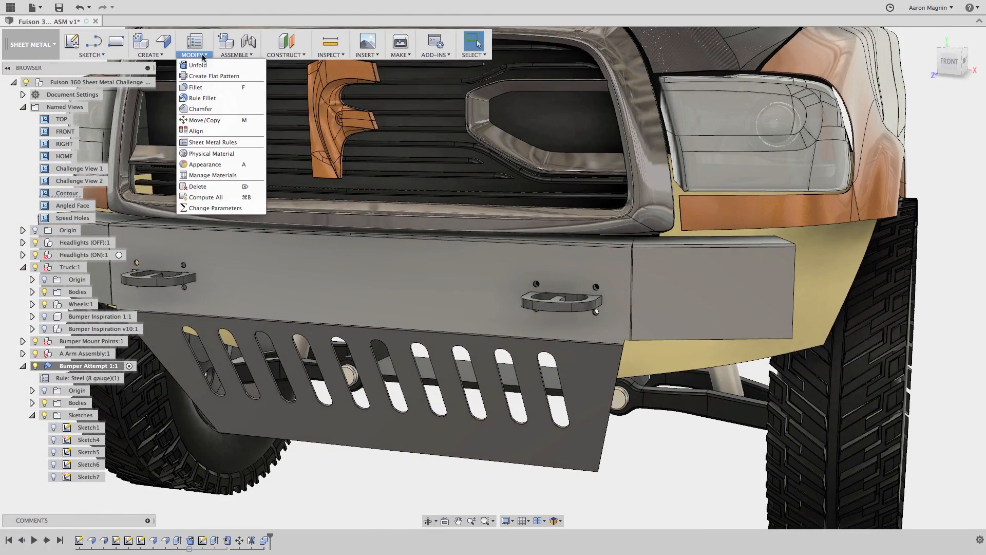
click(197, 64)
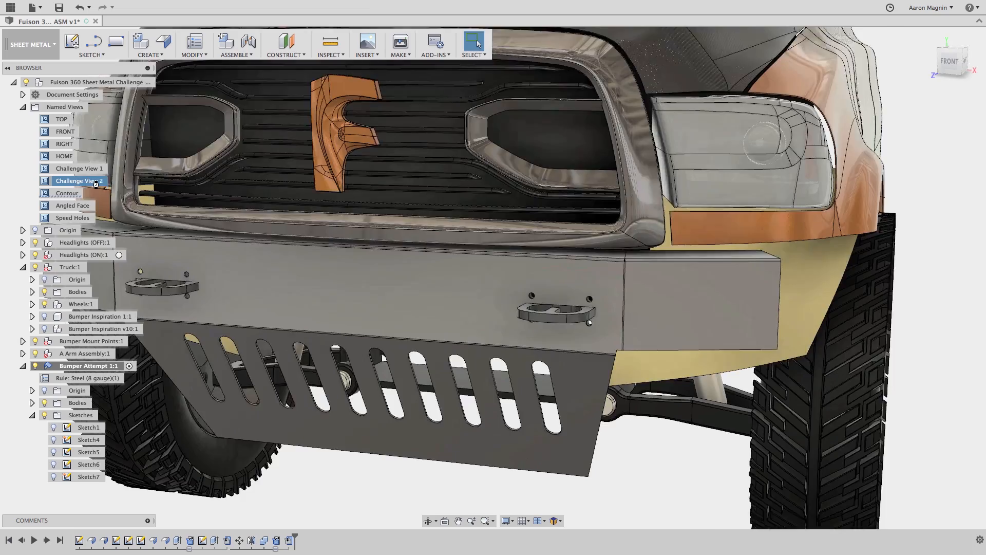
double_click(80, 181)
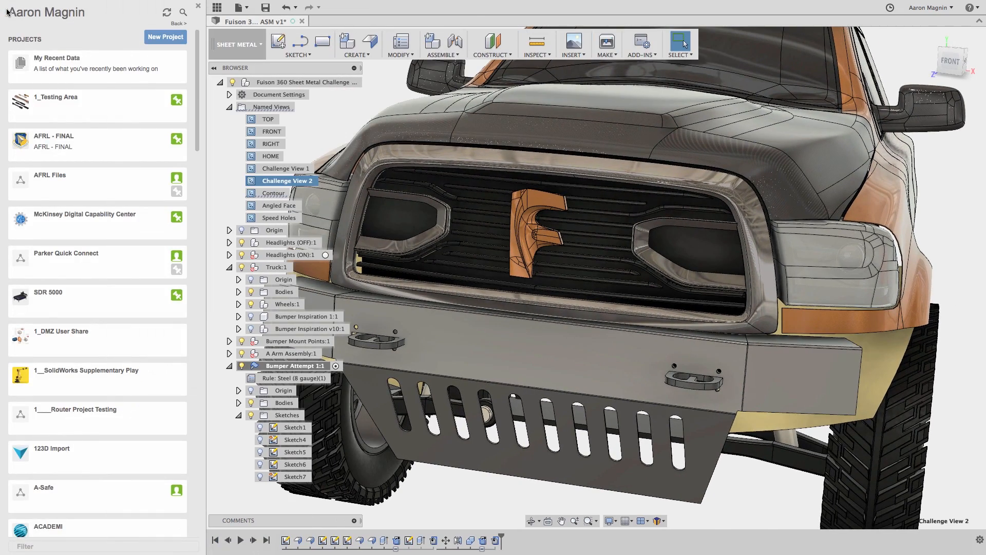
scroll(down, 3)
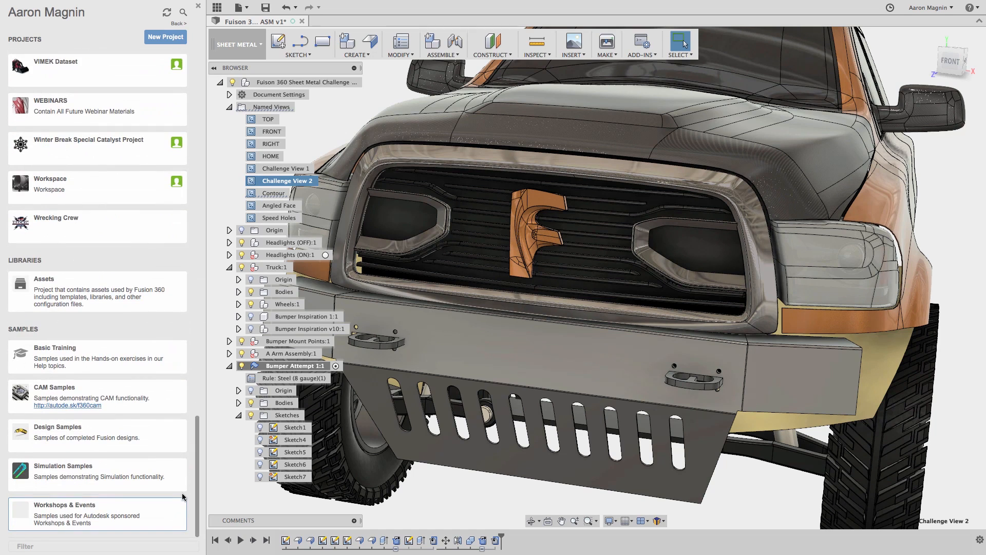